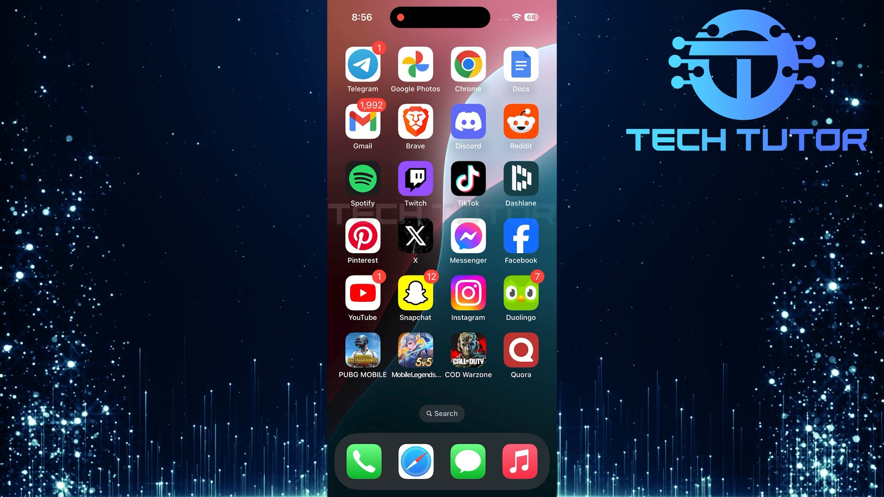
# - Launch the Facebook app from the iOS Home Screen to its stories feed
pyautogui.click(519, 237)
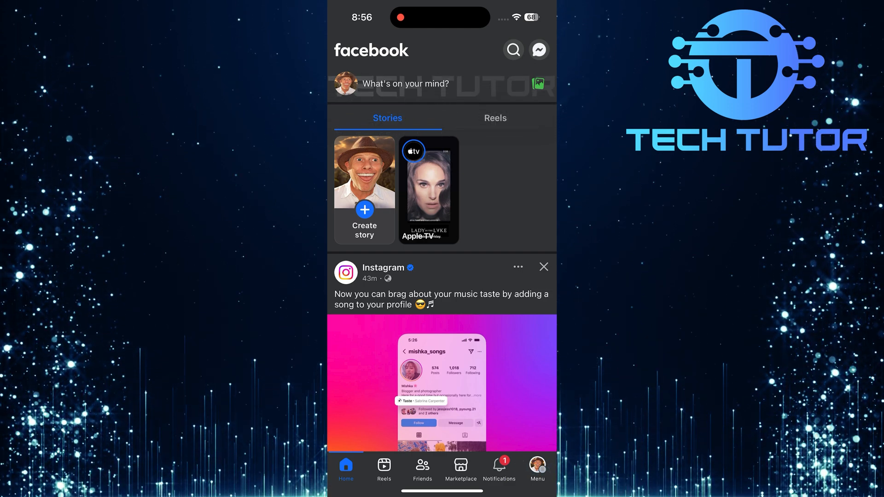
# - Switch to acting as the Example Page and reach its menu for settings
pyautogui.click(536, 467)
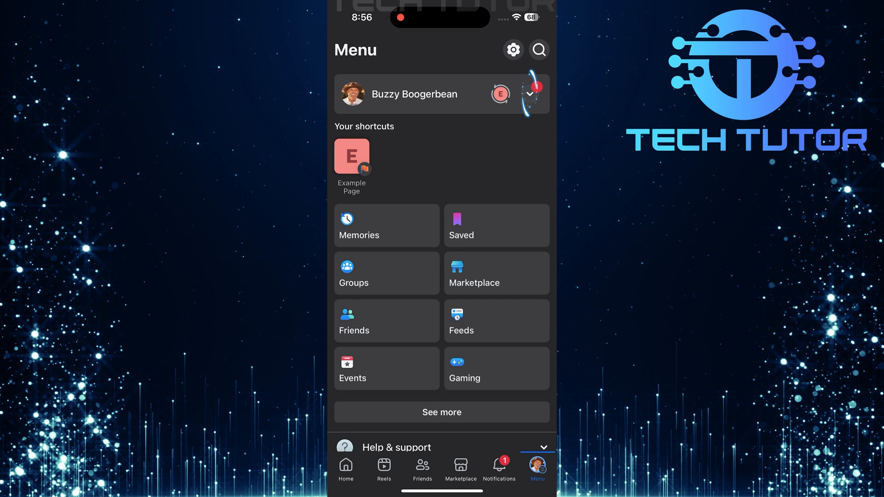
pyautogui.click(524, 94)
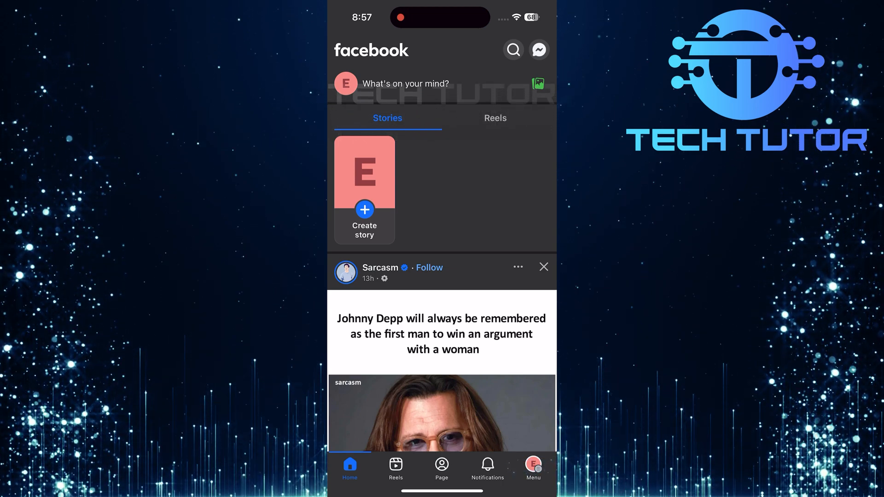
pyautogui.click(531, 468)
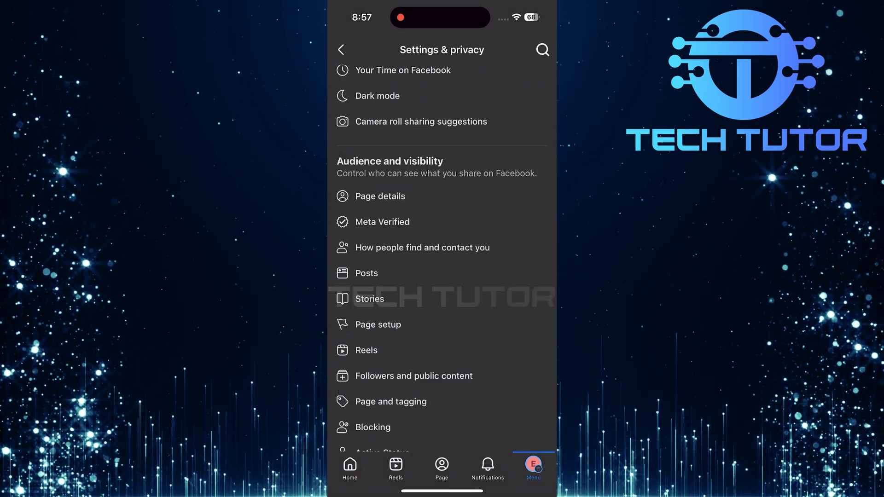
# - Scroll the Settings & privacy list down to the Audience and visibility section
pyautogui.scroll(3)
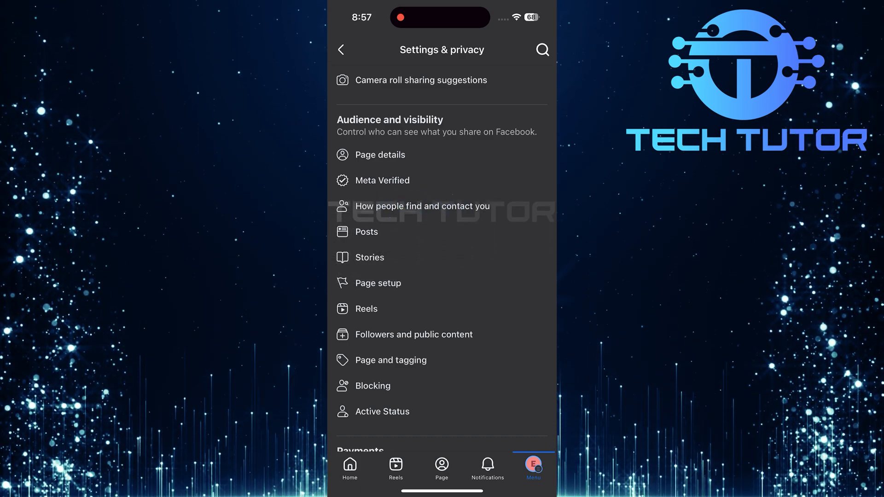
# - In How people find and contact you, turn off 'Allow people to message your Page'
pyautogui.click(422, 205)
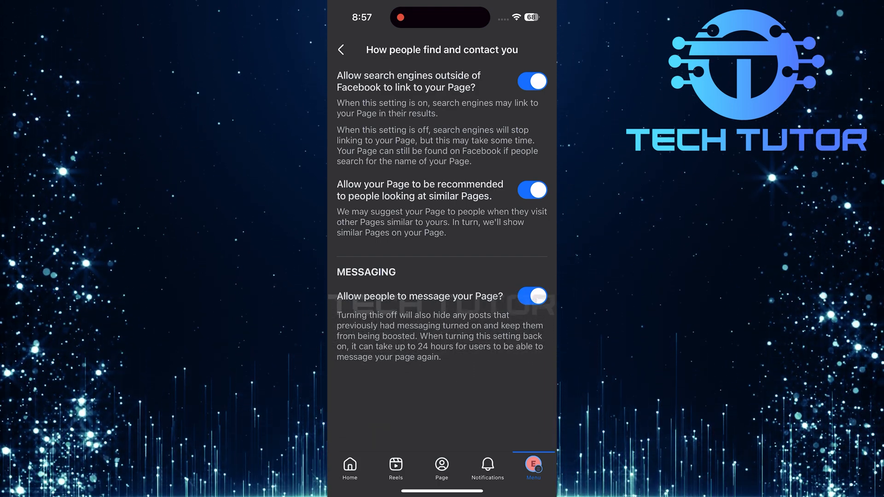
pyautogui.click(530, 296)
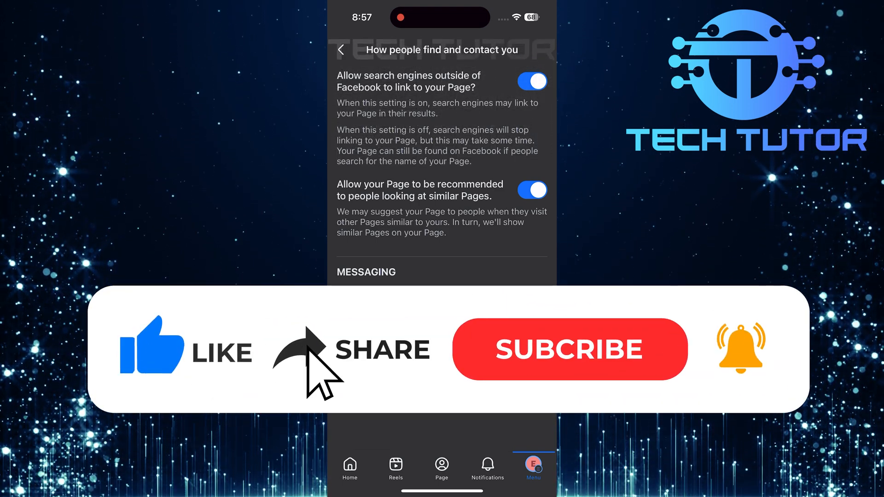
pyautogui.click(569, 348)
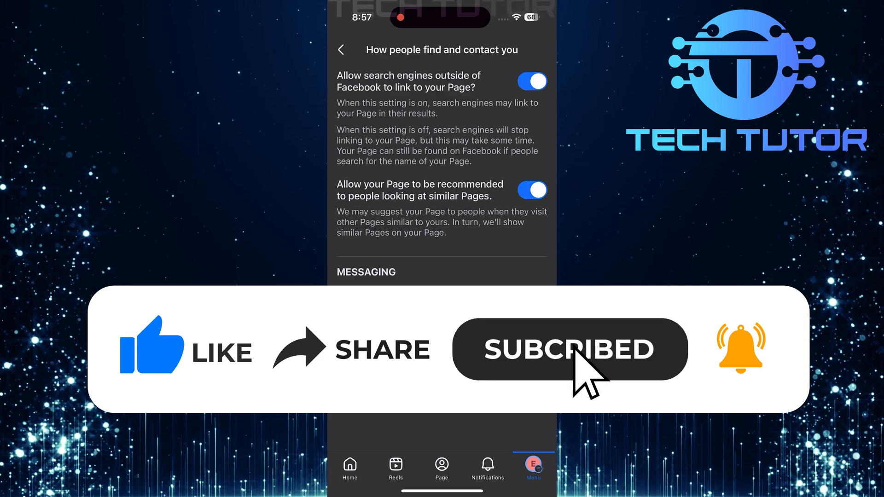